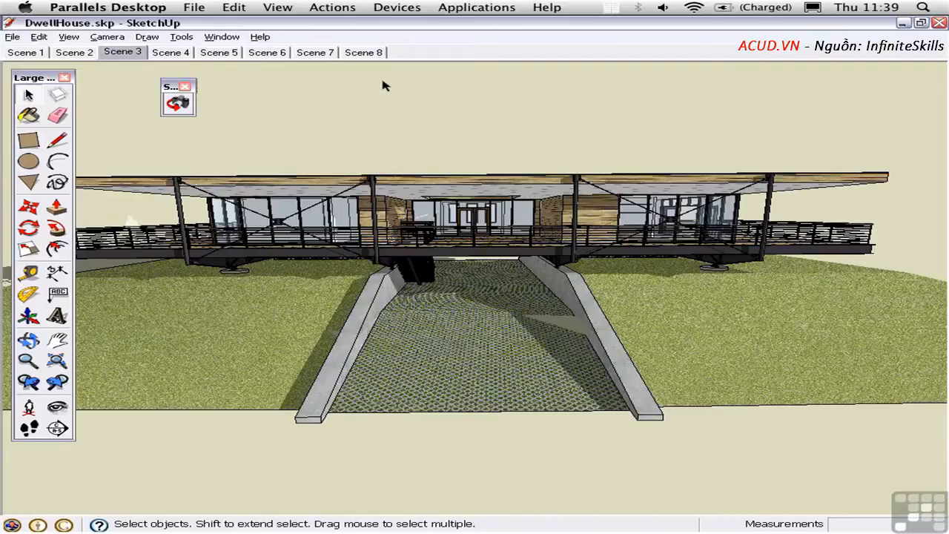
- Start a 2D graphic export of the DwellHouse view as DwellHouse.png
key(Cmd+Shift+0)
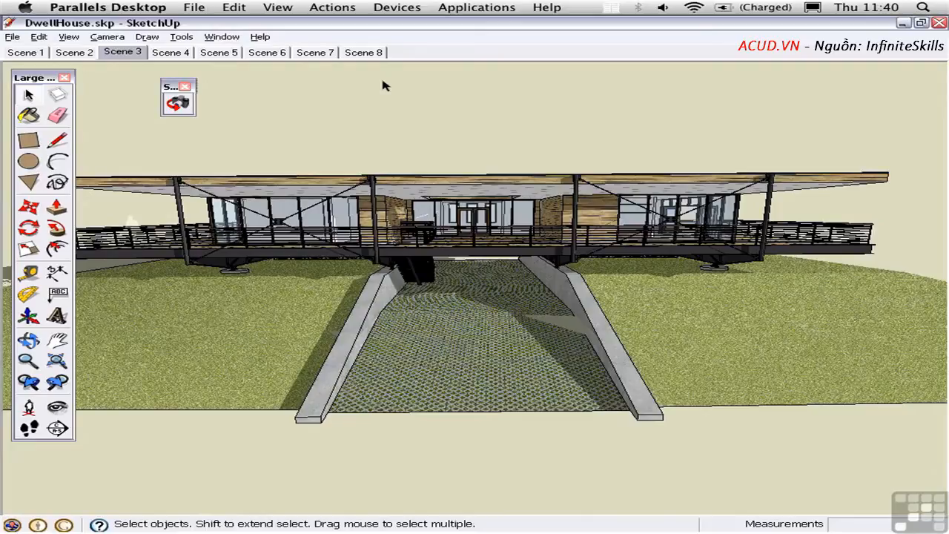
mouse_move(108, 72)
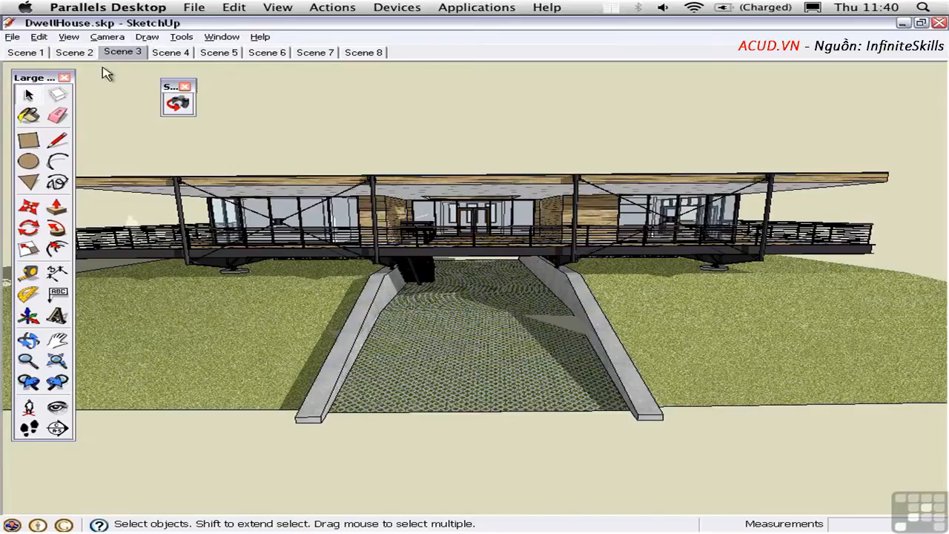
click(12, 37)
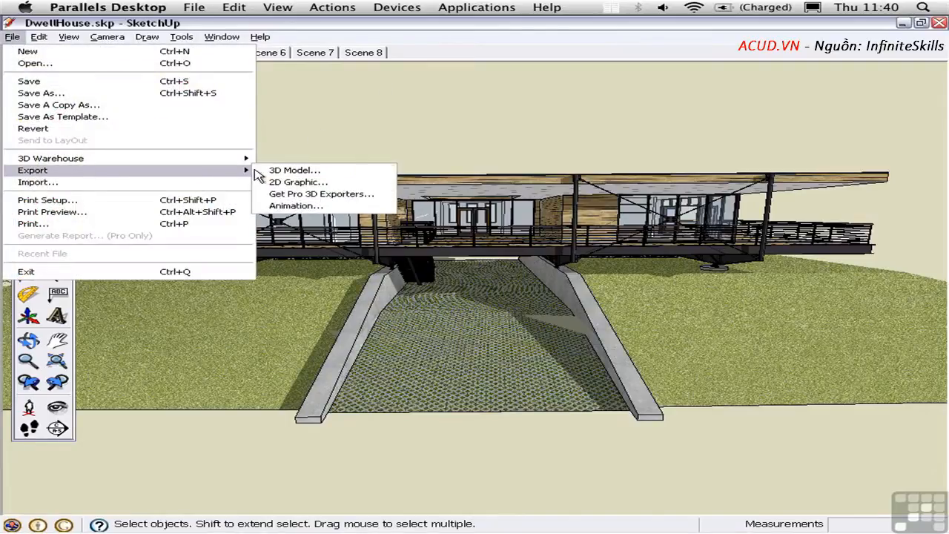
click(298, 181)
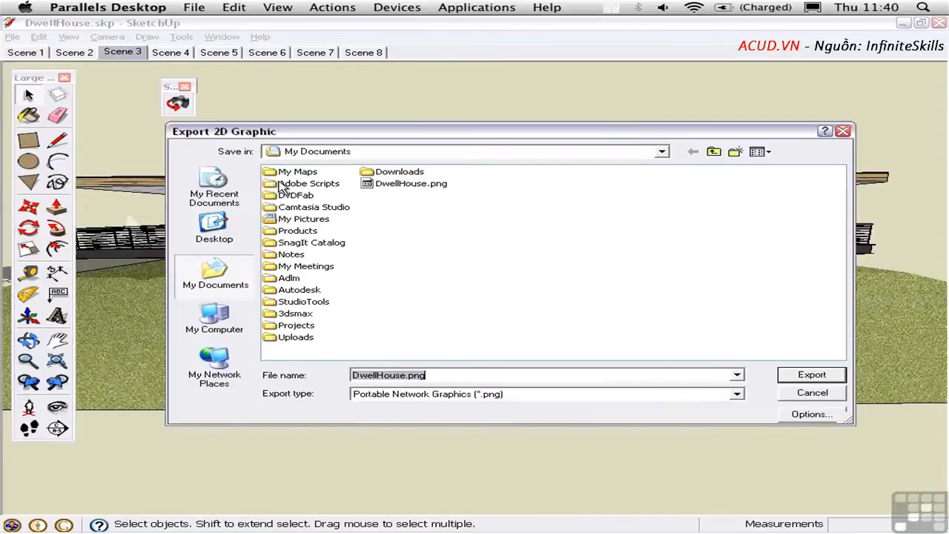
mouse_move(734, 405)
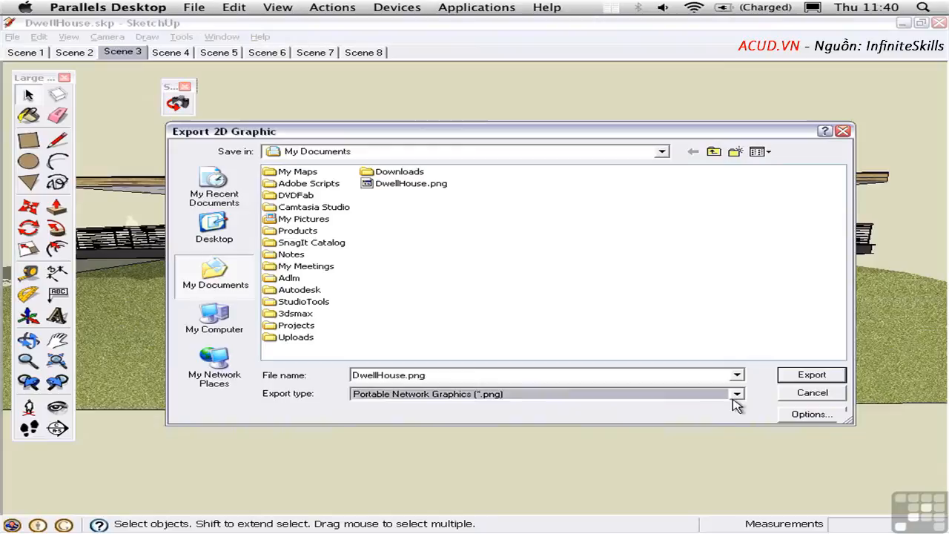
mouse_move(806, 423)
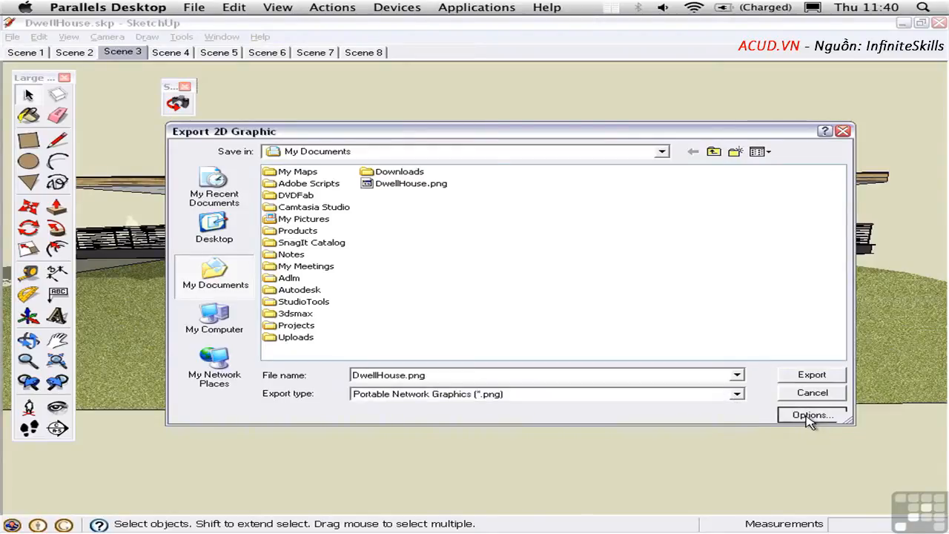
- Set export size to 1600 × 1021 pixels with anti-aliasing, not view size
click(811, 414)
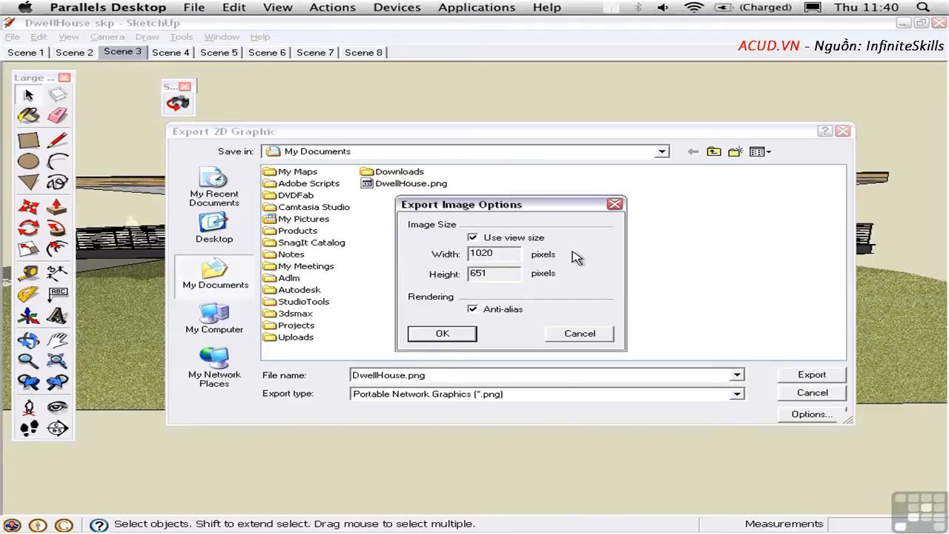
mouse_move(543, 254)
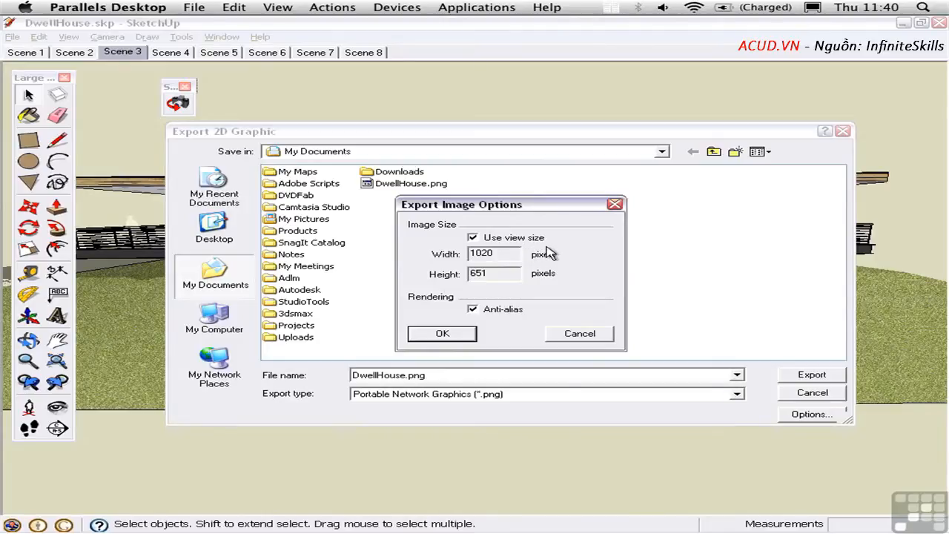
mouse_move(482, 251)
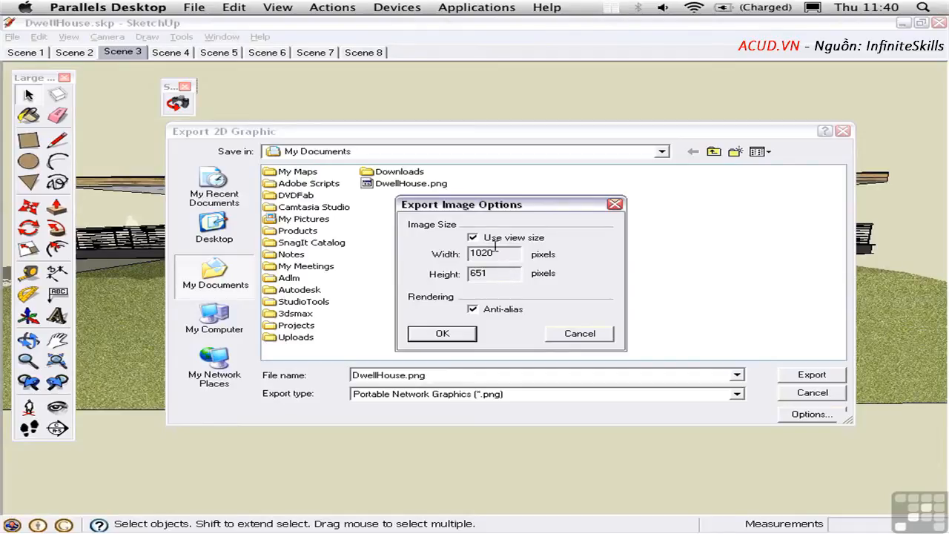
click(472, 237)
text(1600)
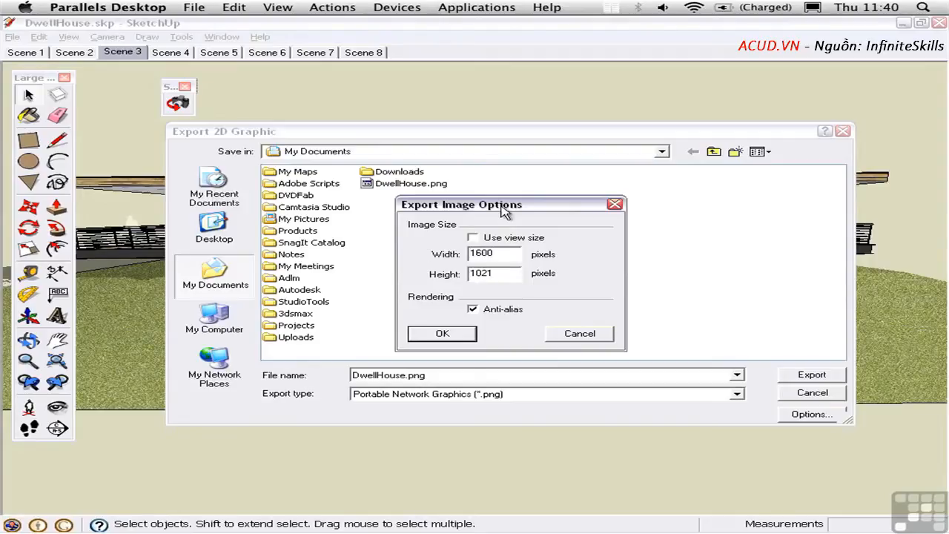
mouse_move(556, 300)
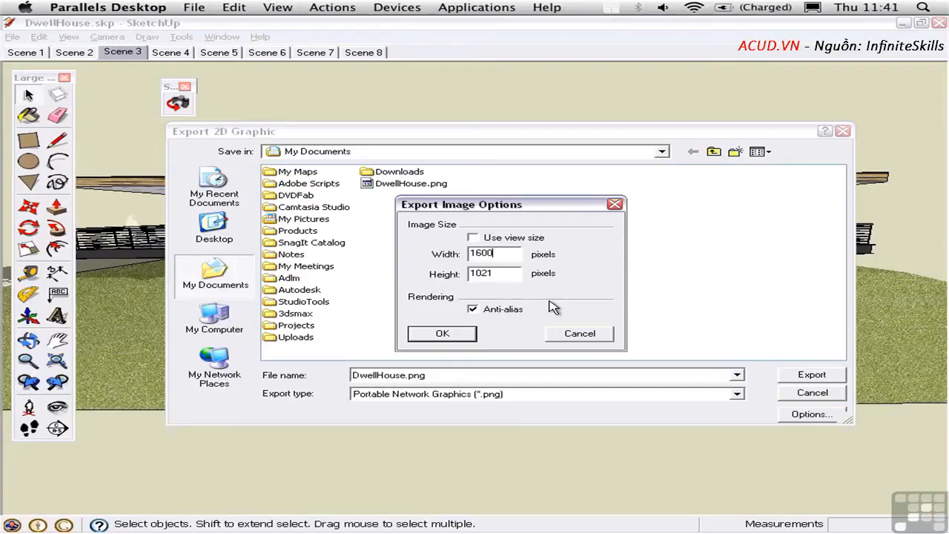
mouse_move(496, 322)
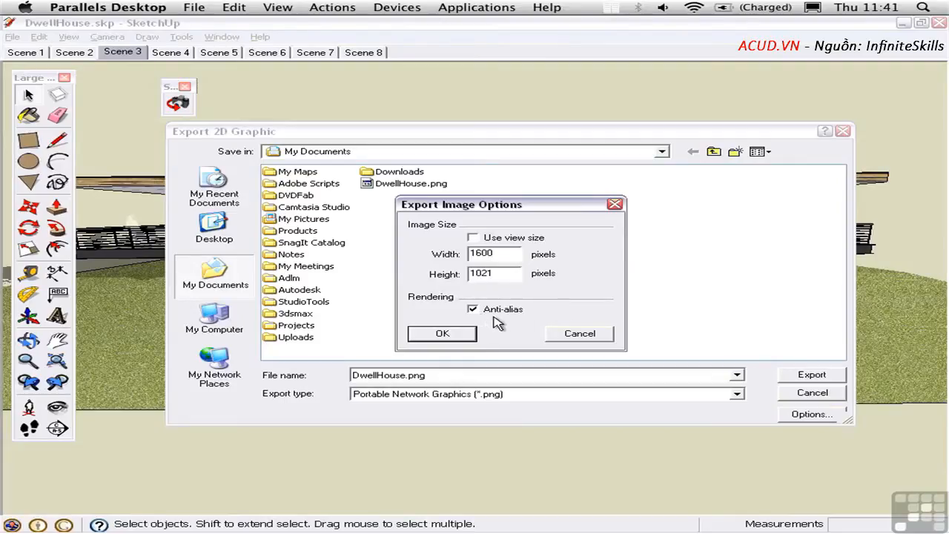
mouse_move(508, 329)
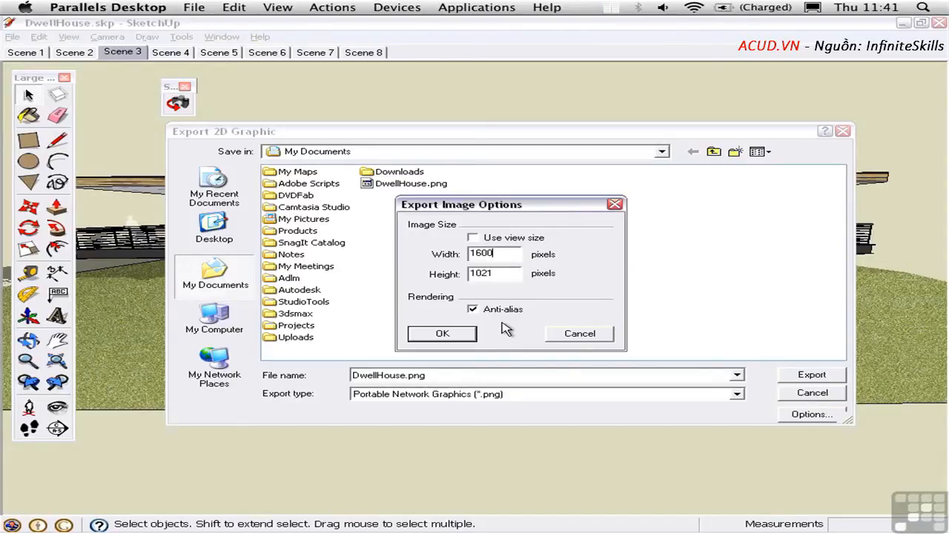
click(442, 333)
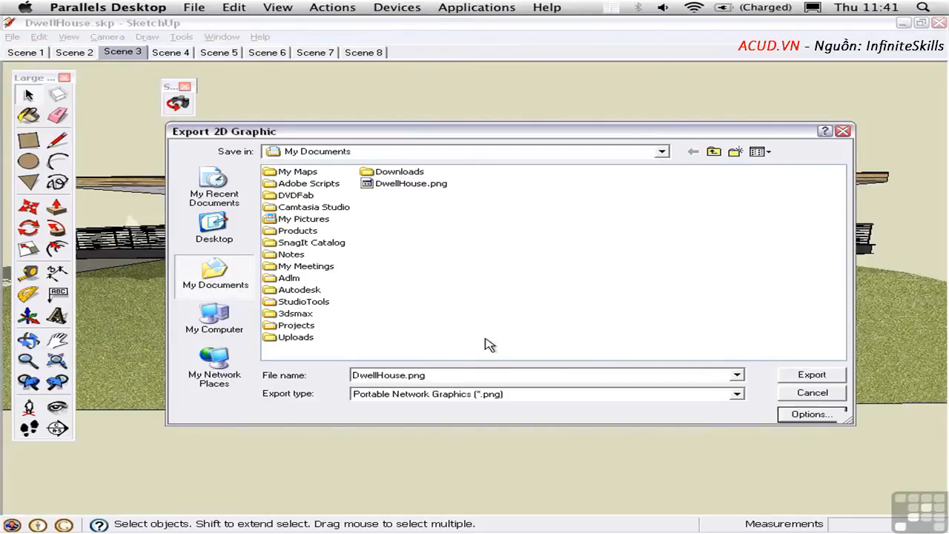
- Export the PNG and overwrite the existing DwellHouse.png
click(811, 374)
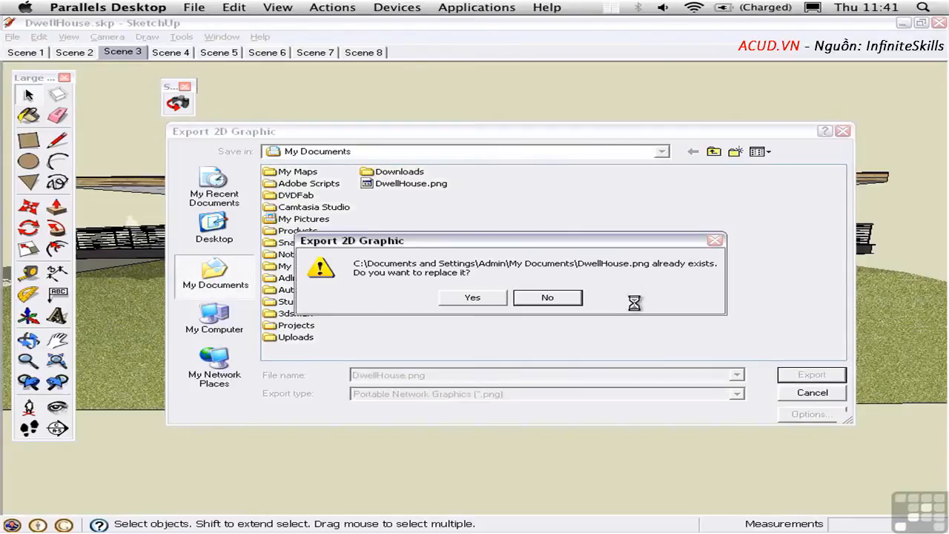
click(472, 297)
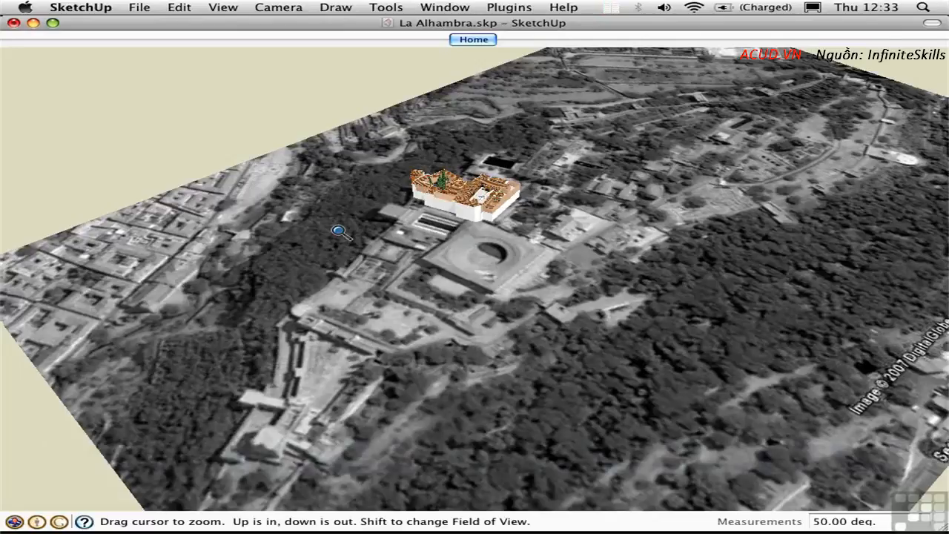
mouse_move(496, 197)
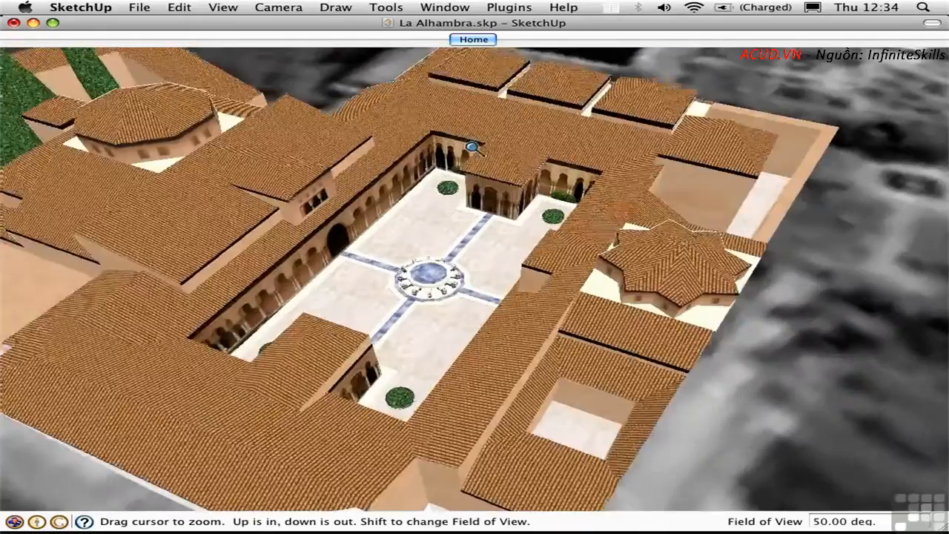
- Zoom into the Alhambra courtyard and look toward the lion fountain and pavilion
drag(472, 146, 363, 277)
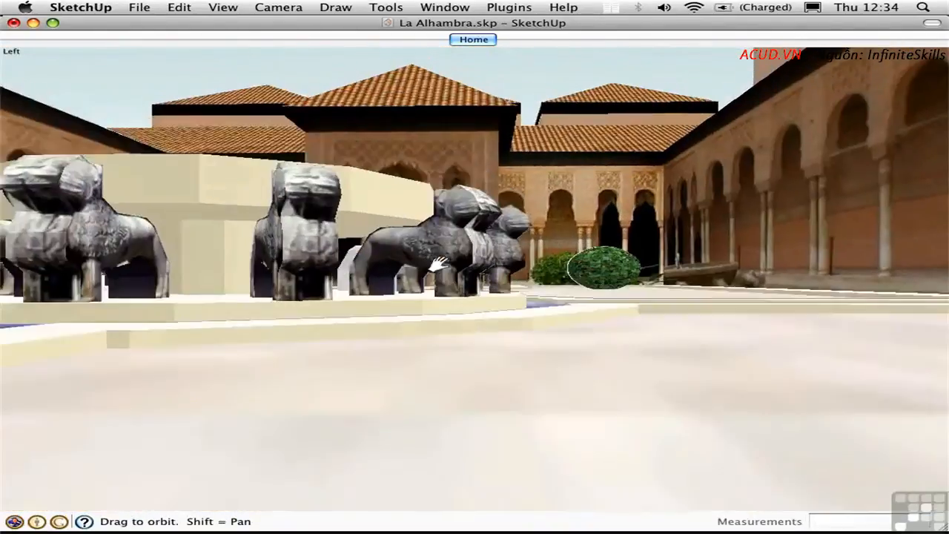
drag(434, 259, 530, 430)
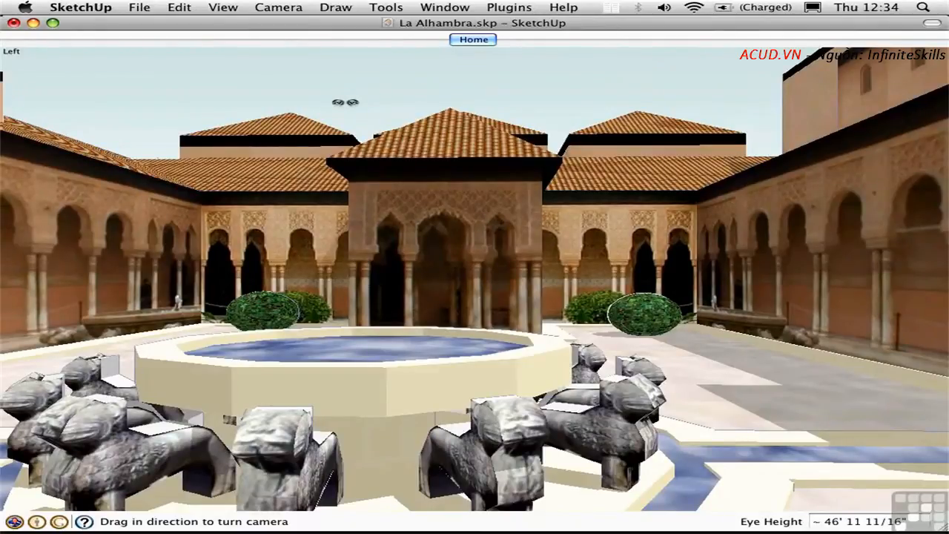
- Launch CubicPano Out, showing resolution 800, no cube pages, top image on
click(279, 6)
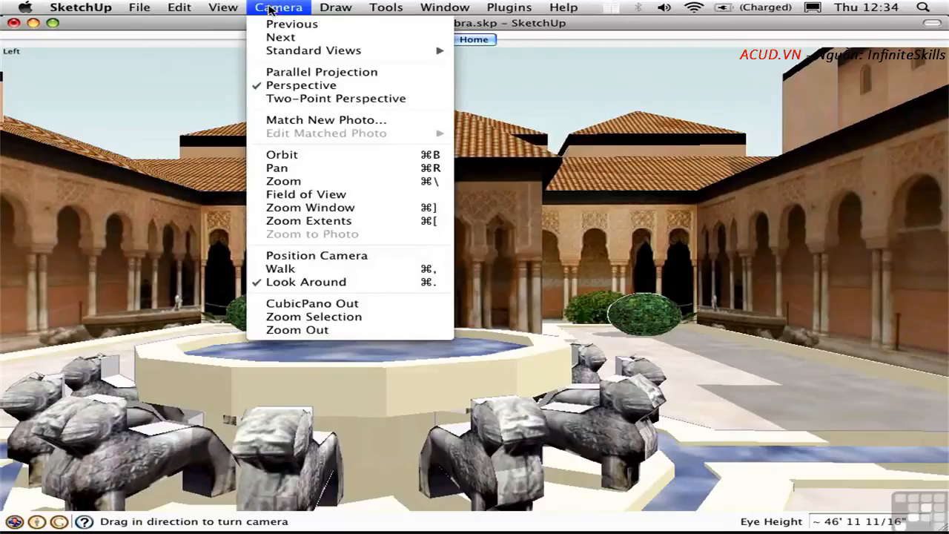
mouse_move(312, 303)
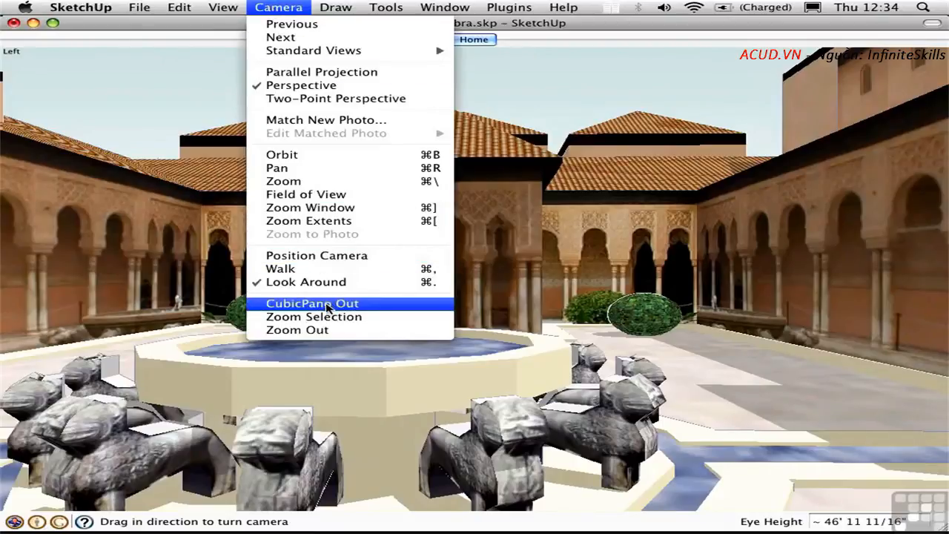
click(311, 303)
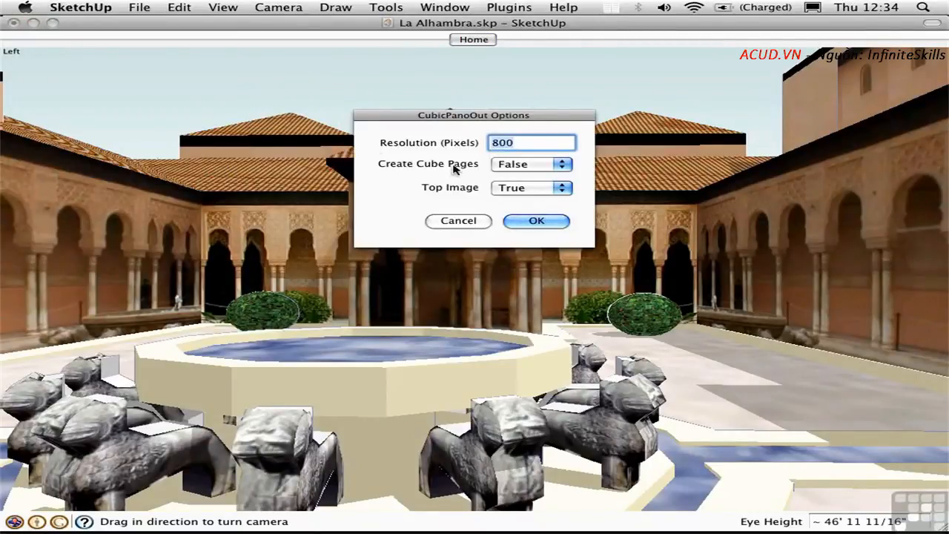
mouse_move(488, 174)
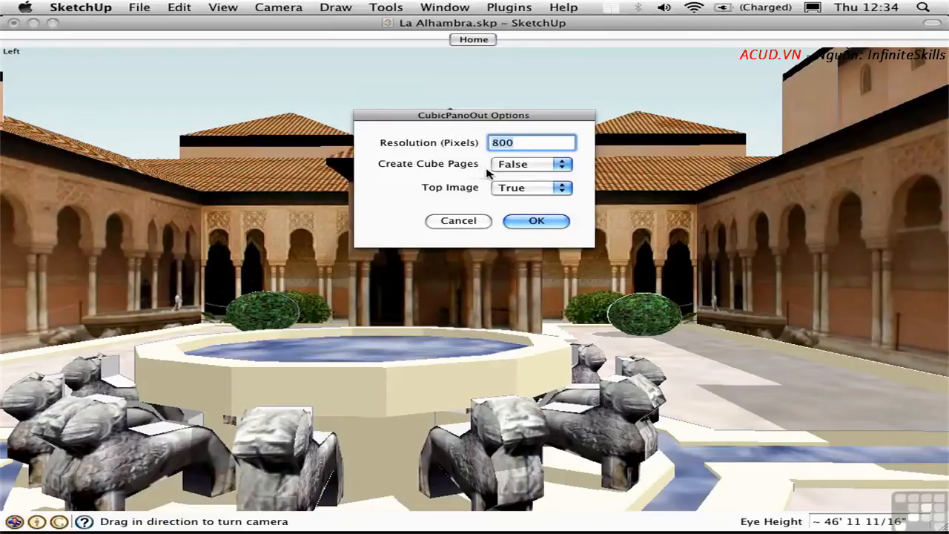
mouse_move(498, 172)
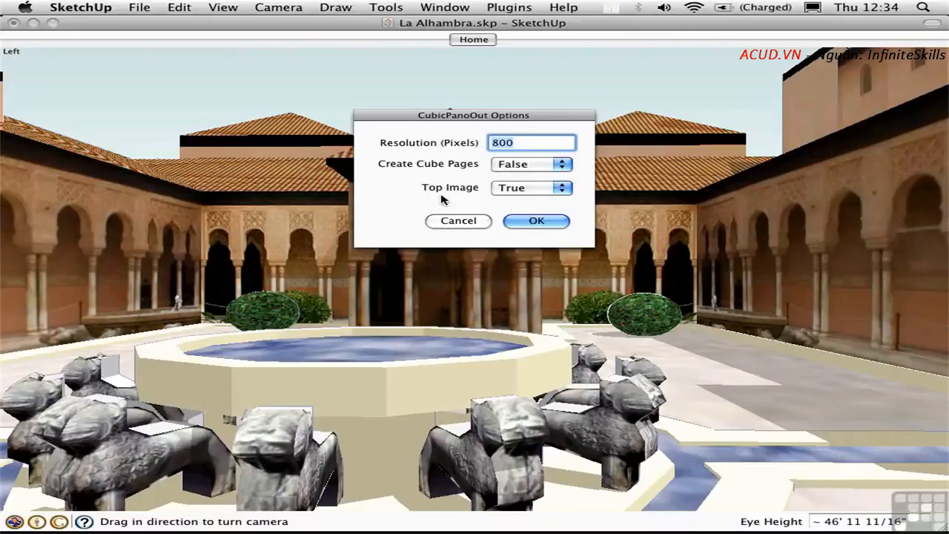
mouse_move(493, 206)
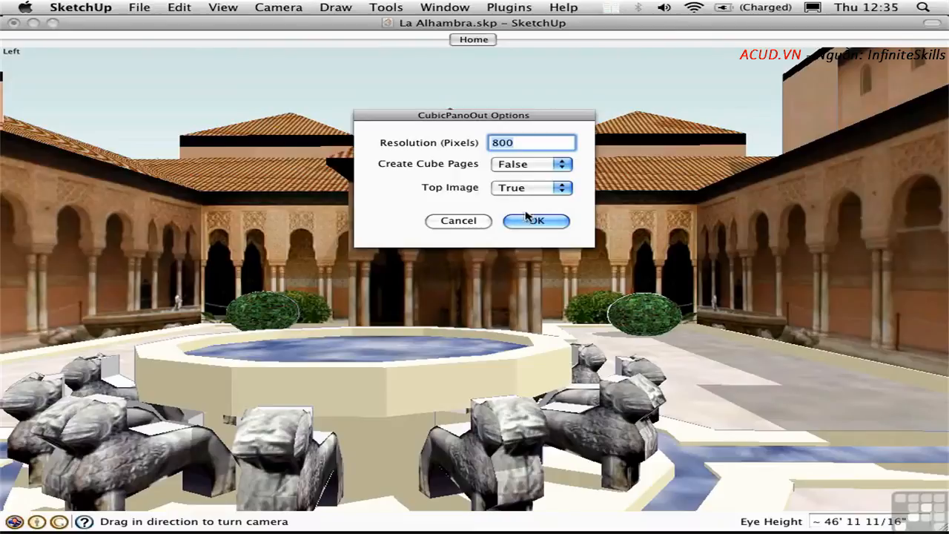
- Accept the panorama settings and save it as Alhambra on the Desktop
click(536, 220)
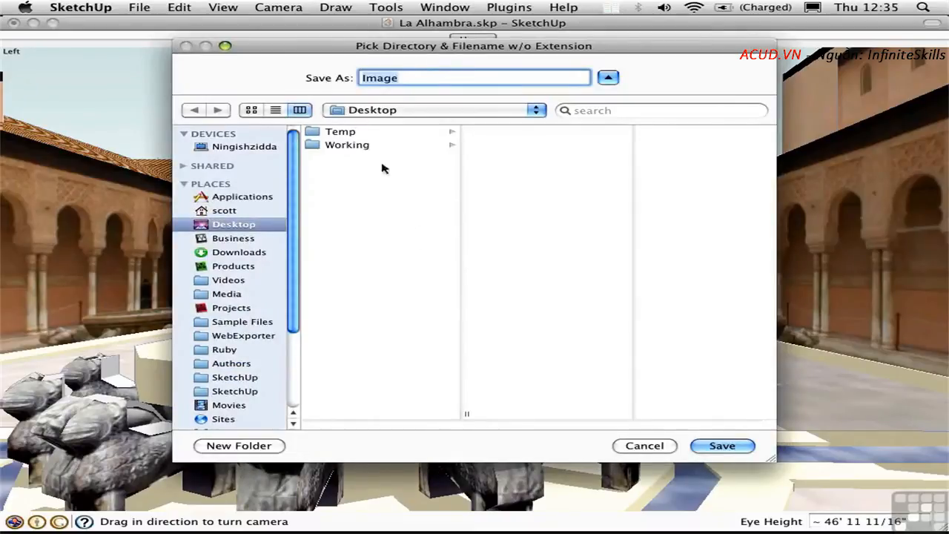
mouse_move(395, 176)
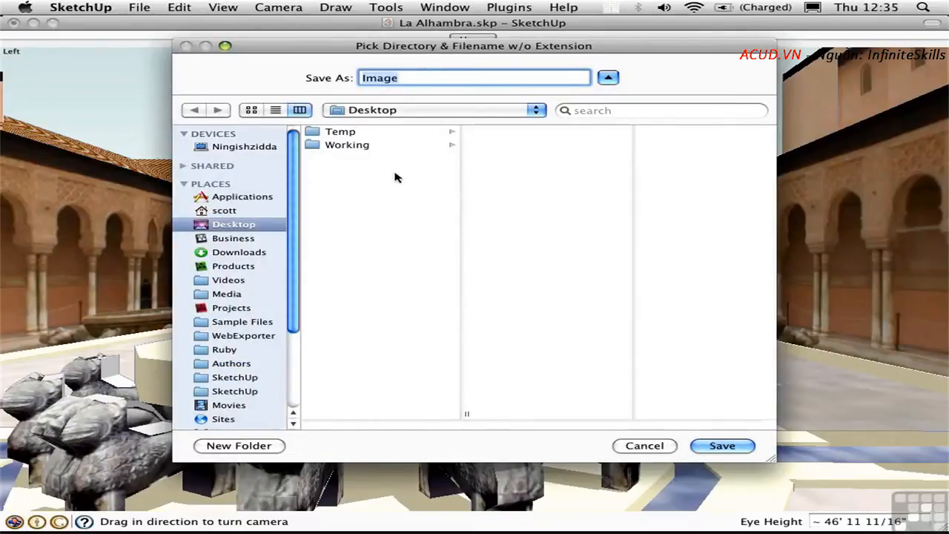
text(Alh)
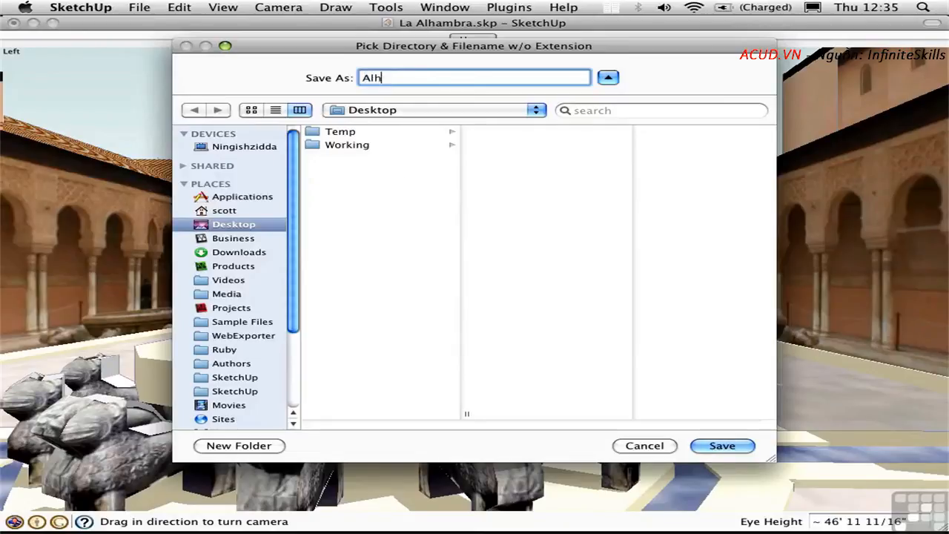
text(ambra)
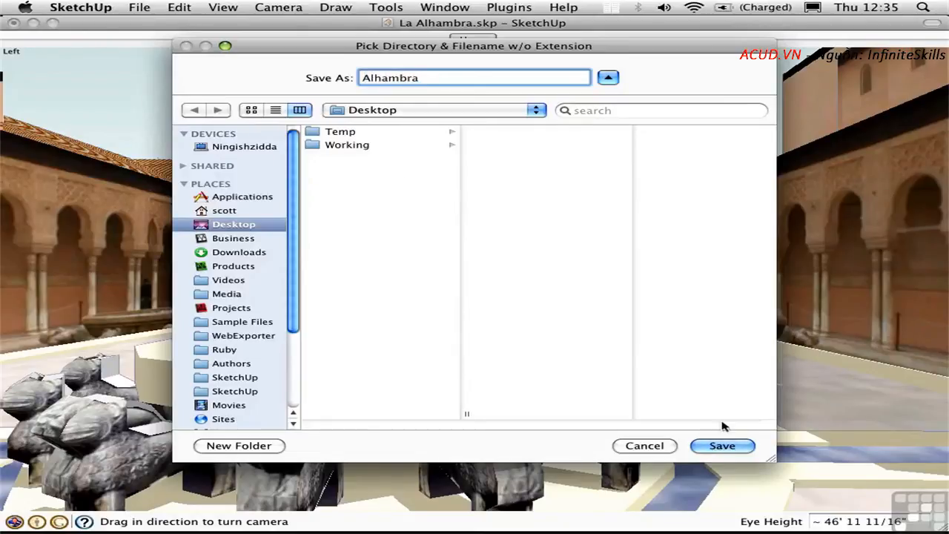
click(721, 445)
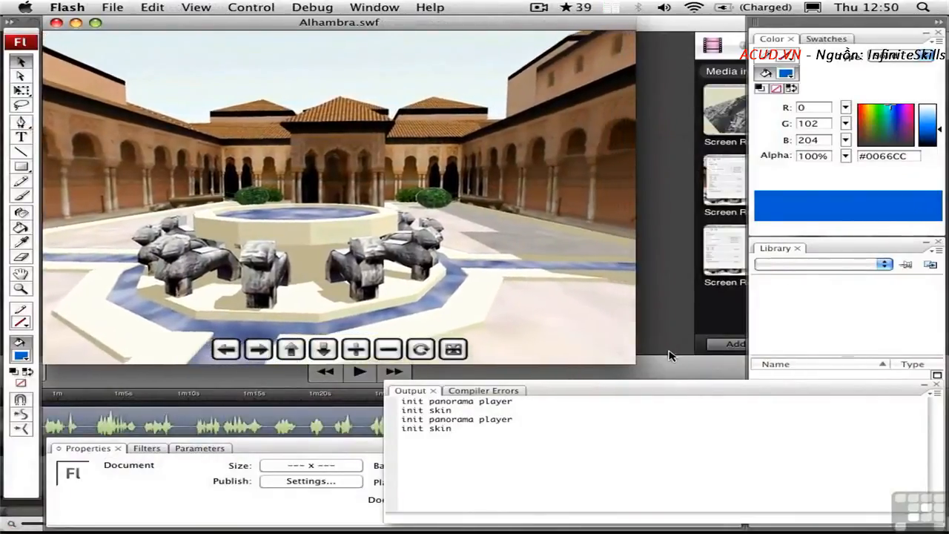
- Rotate the Alhambra.swf panorama left toward the courtyard arcades
click(226, 349)
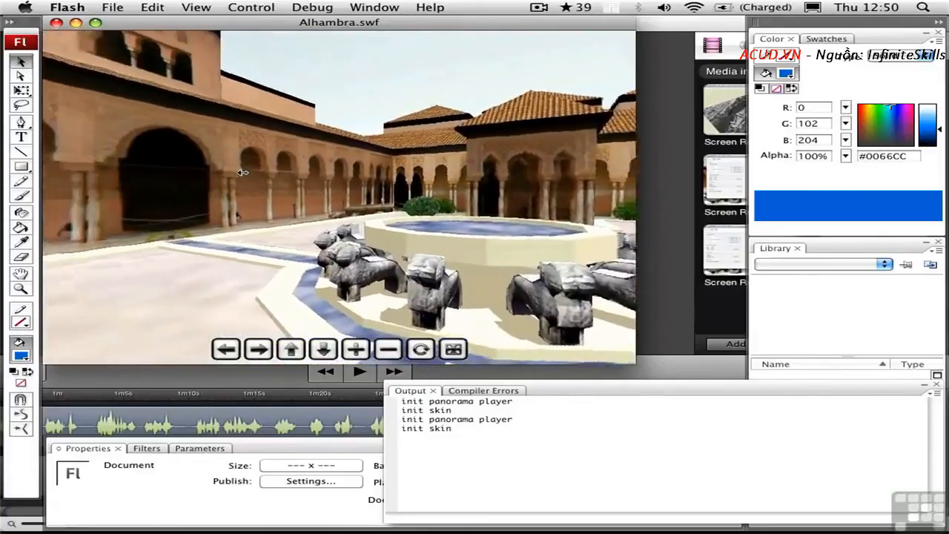
click(290, 348)
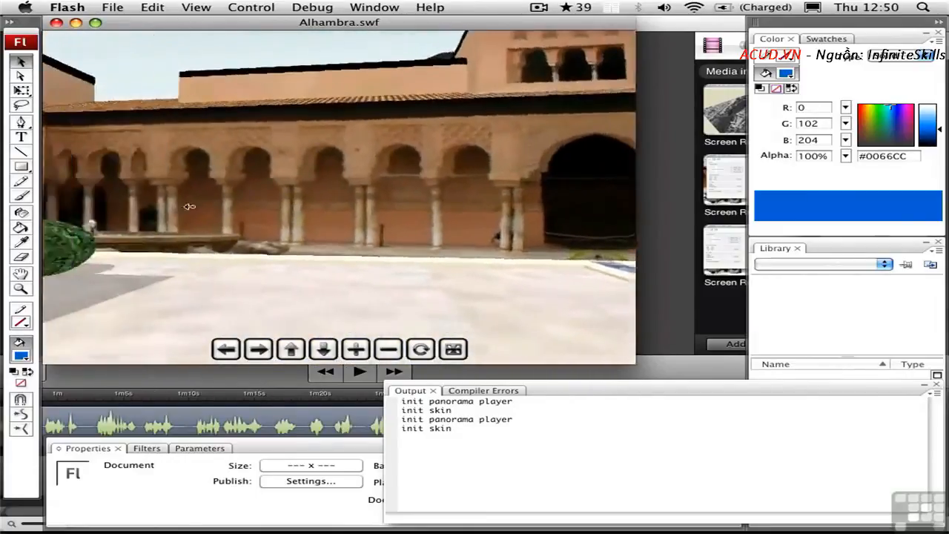